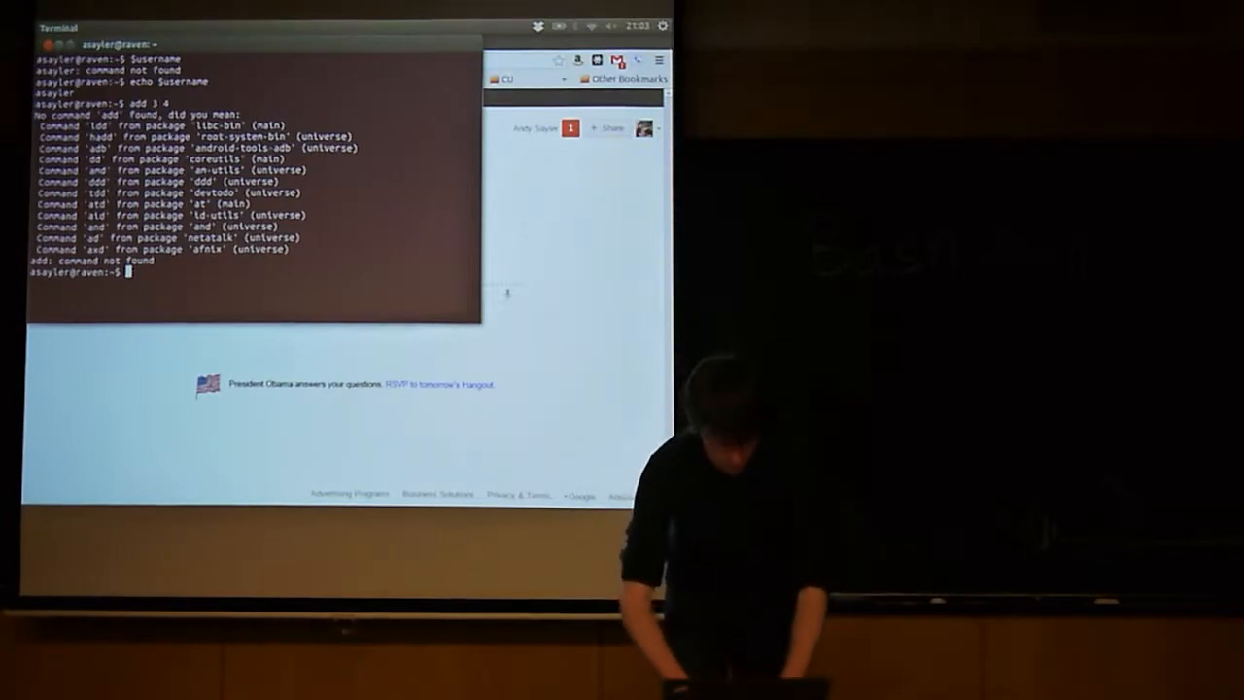
Run 'man bash' to view the bash manual page, then quit it with q
{"action": "type", "text": "man bash"}
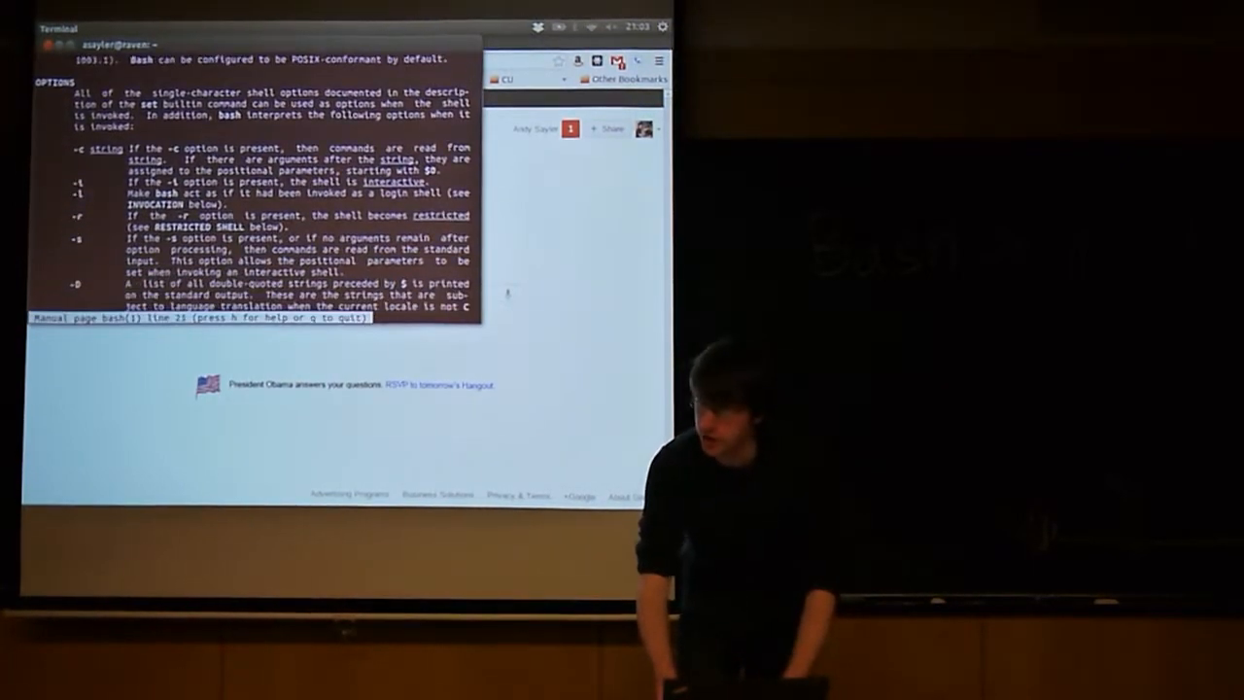
{"action": "key", "text": "q"}
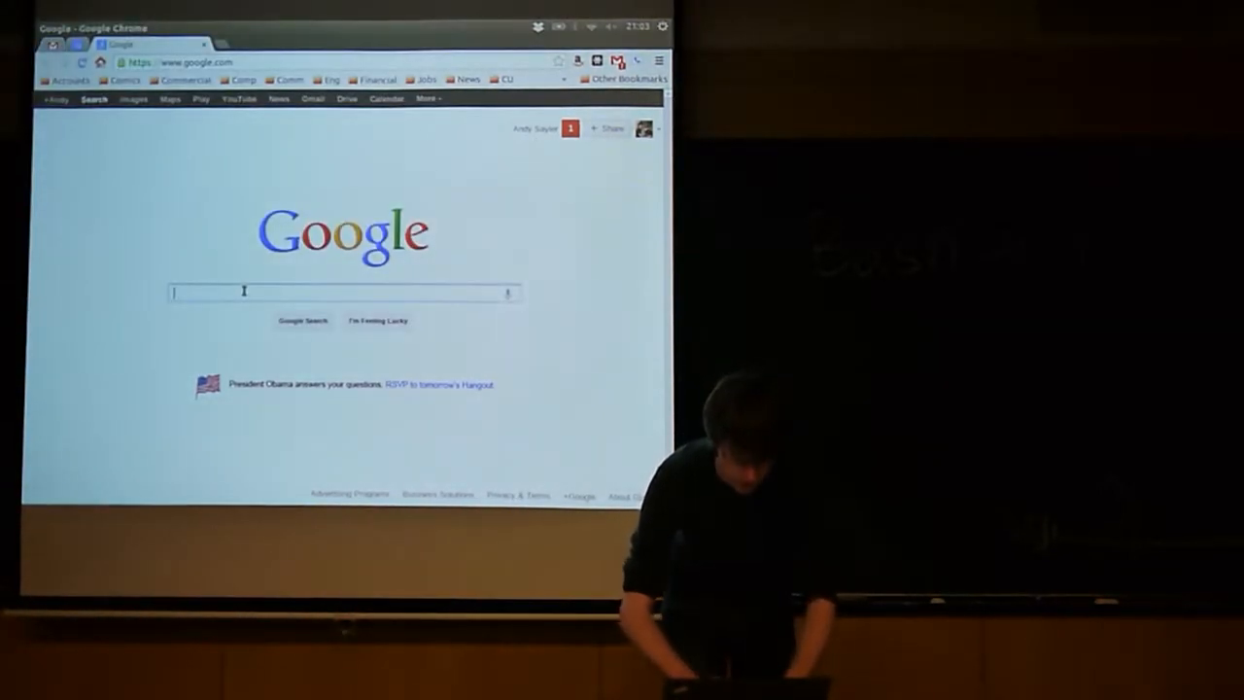
Search Google for 'bash' and look down the results to the Advanced Bash-Scripting Guide
{"action": "type", "text": "bash"}
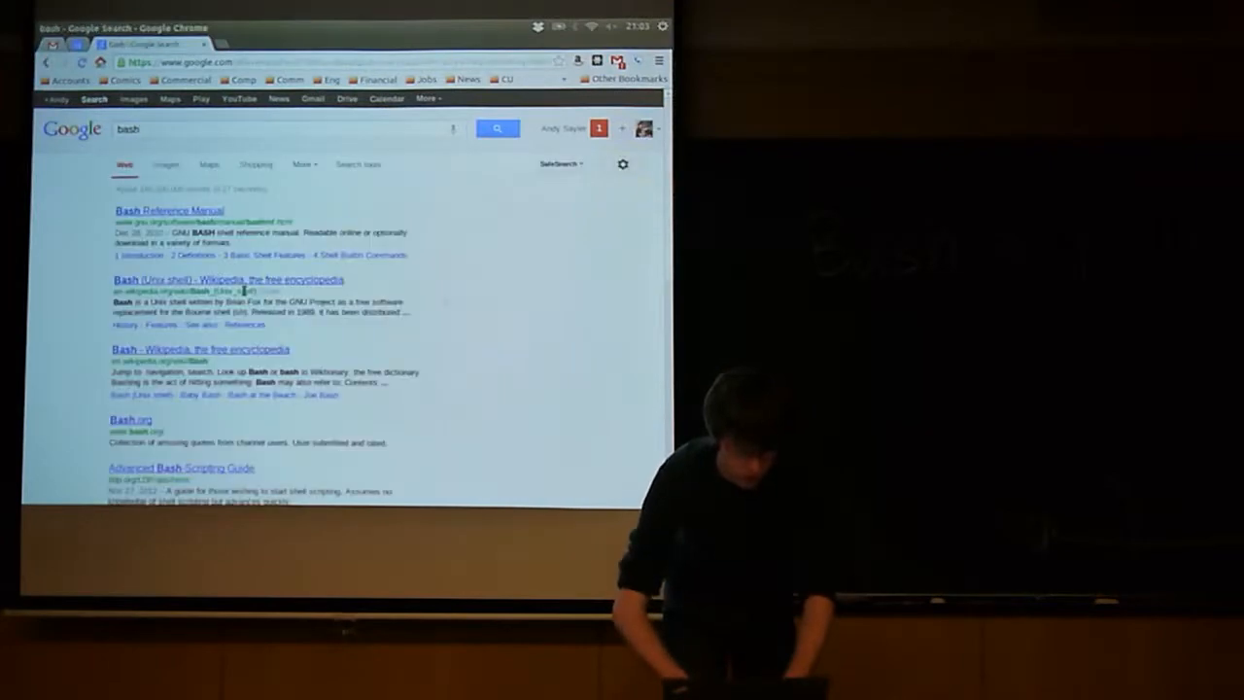
{"action": "left_click", "coordinate": [168, 211]}
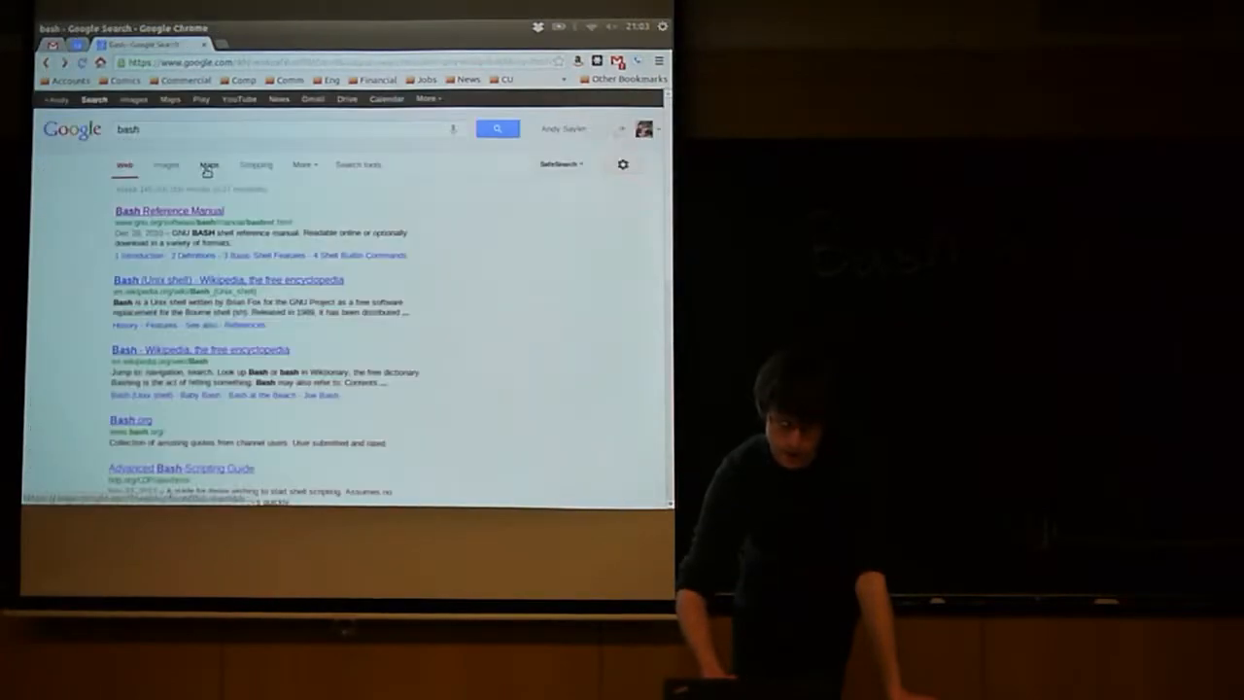
{"action": "scroll", "scroll_direction": "down", "scroll_amount": 3}
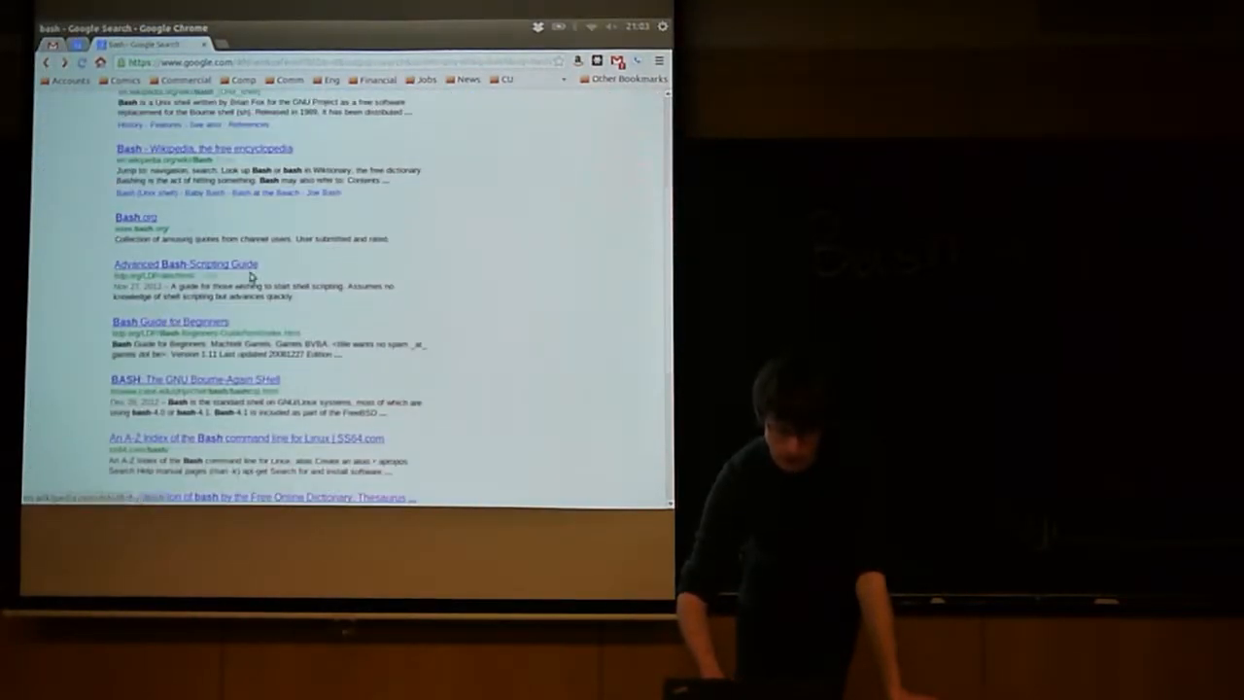
Open the tldp.org Advanced Bash-Scripting Guide result and reach its List of Examples
{"action": "left_click", "coordinate": [185, 263]}
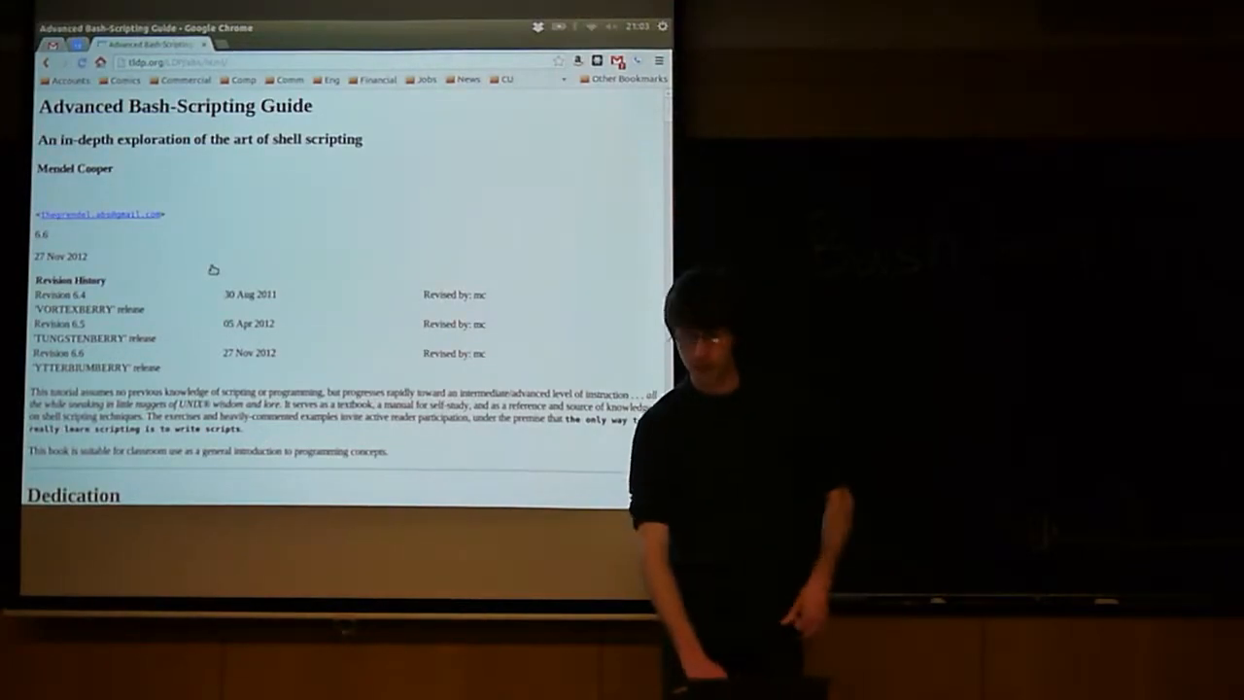
{"action": "scroll", "scroll_direction": "down", "scroll_amount": 3}
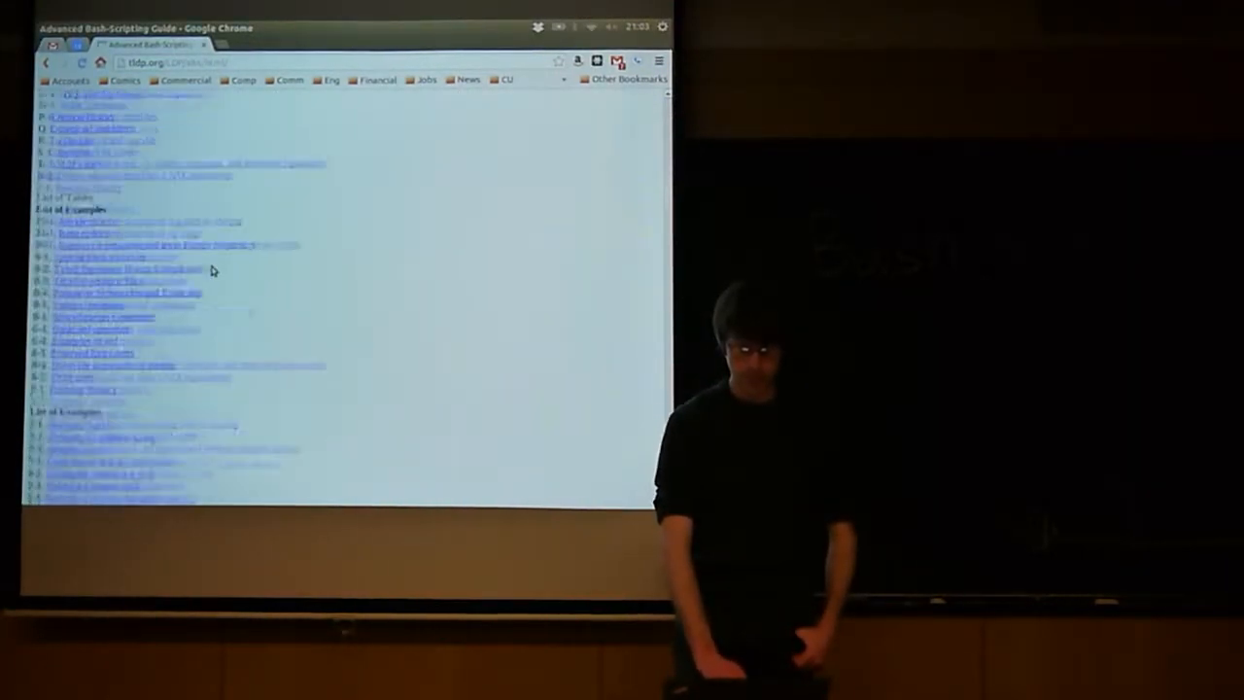
{"action": "scroll", "scroll_direction": "down", "scroll_amount": 3}
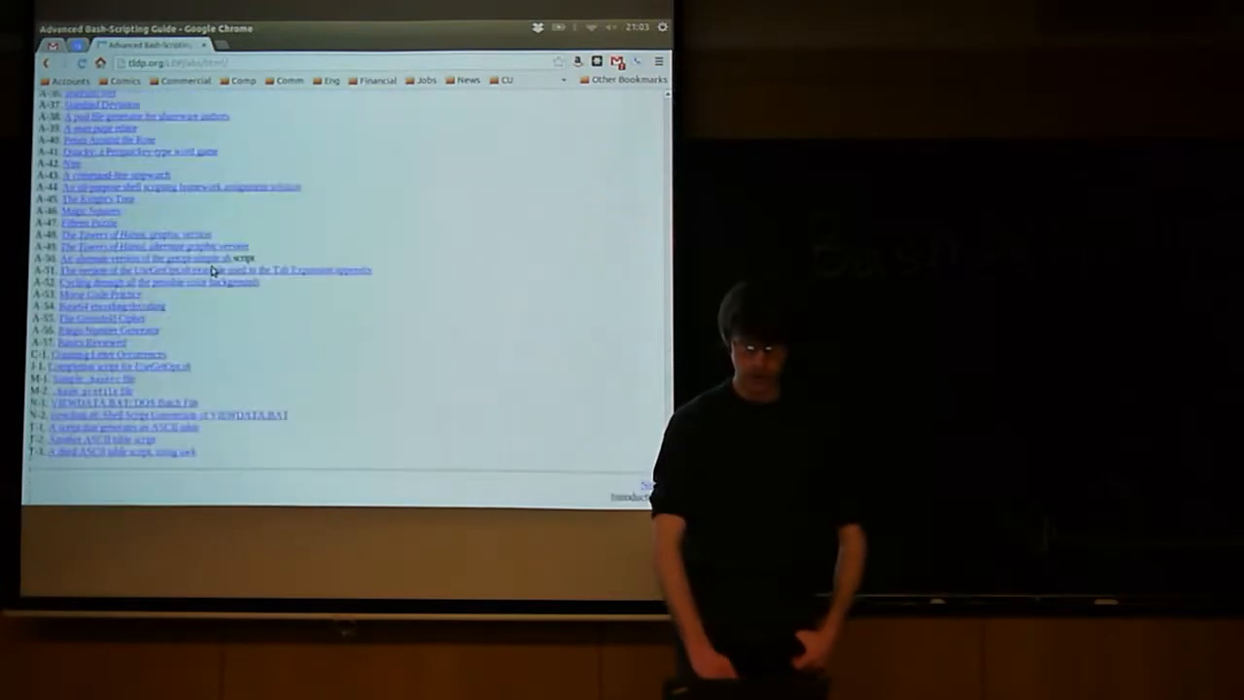